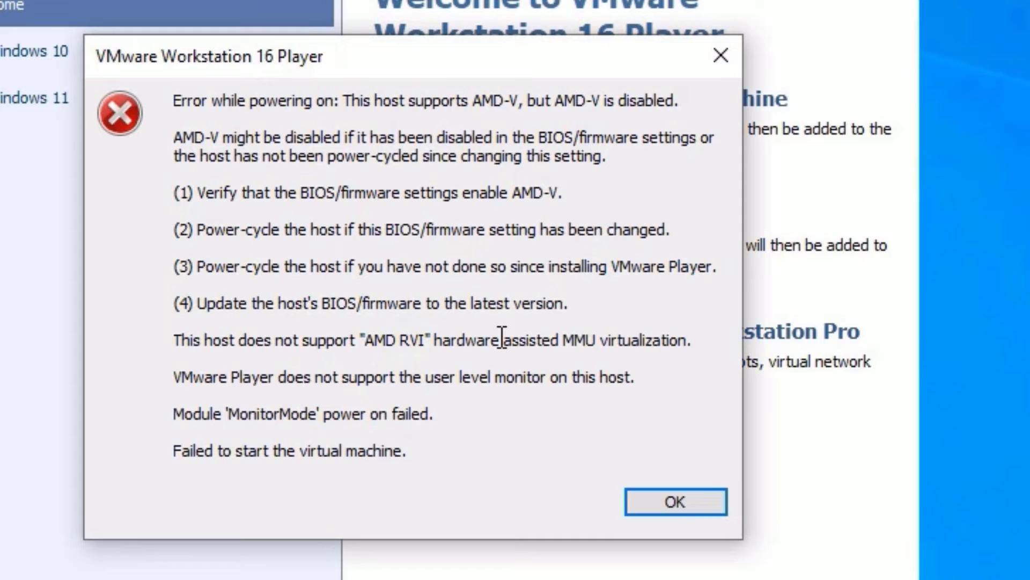
{"action": "mouse_move", "coordinate": [315, 164]}
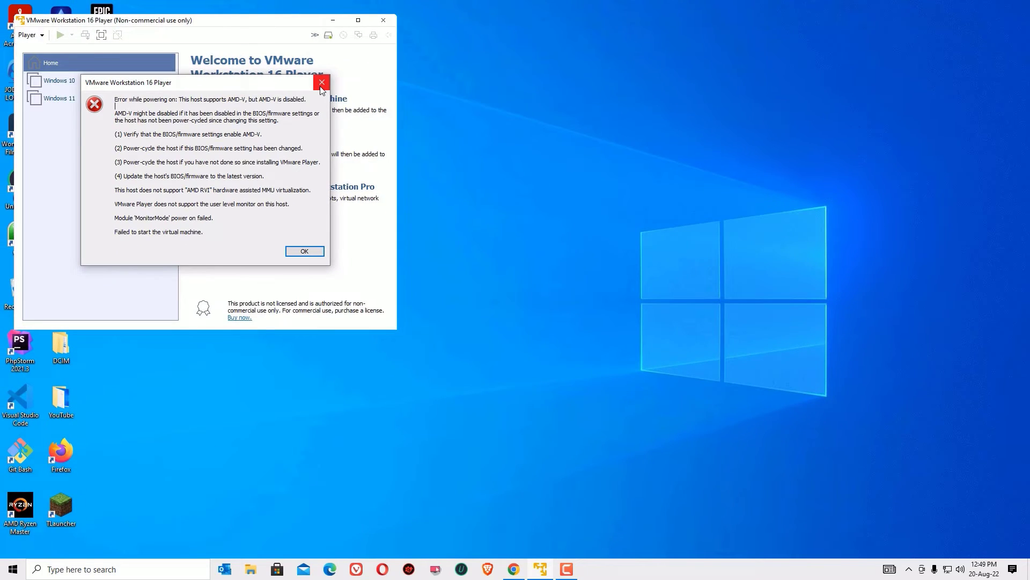
- Dismiss the AMD-V power-on error and restart the computer from the Start menu
{"action": "left_click", "coordinate": [9, 569]}
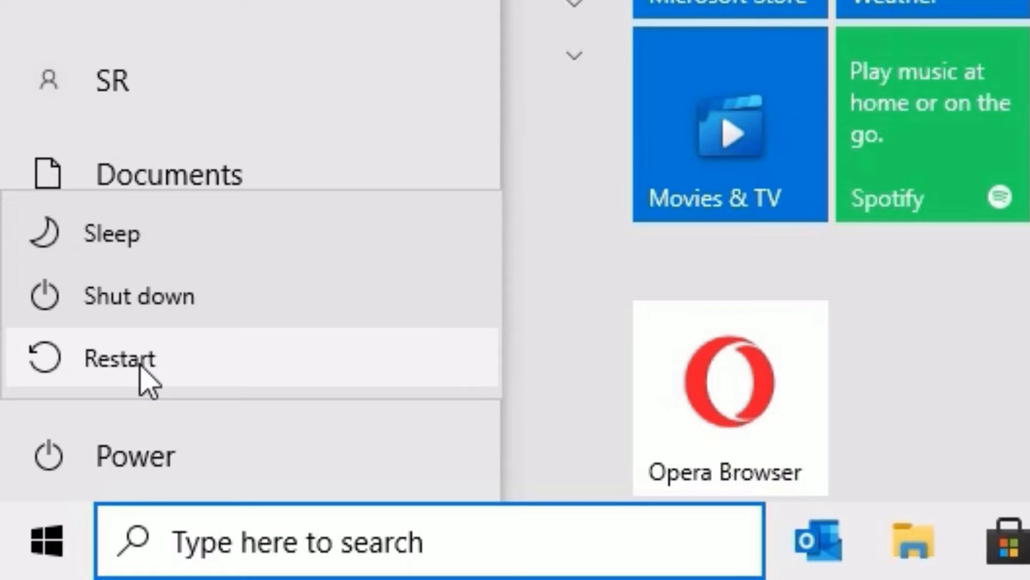
{"action": "left_click", "coordinate": [119, 359]}
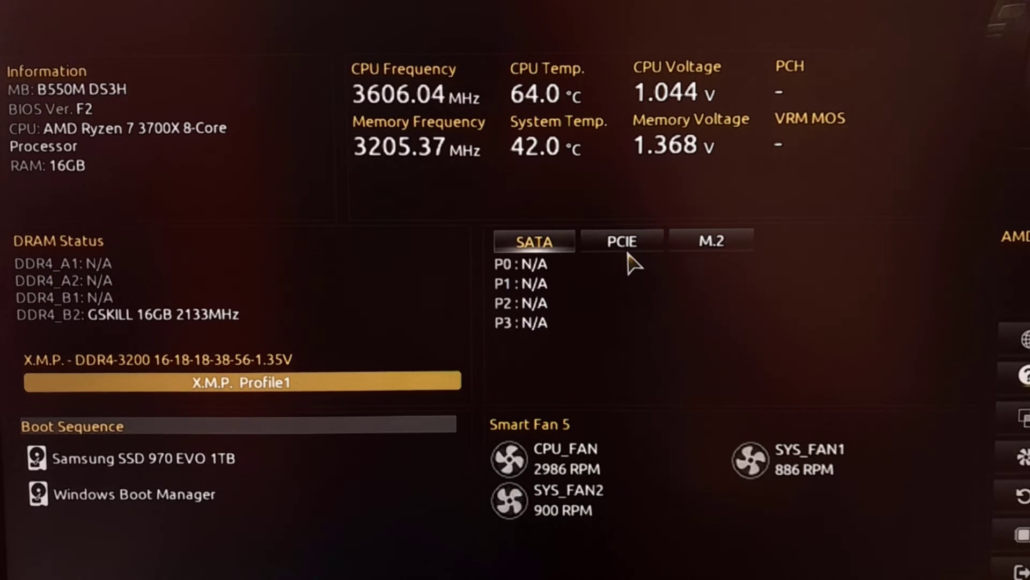
- Switch the Gigabyte BIOS to Advanced Mode and show the Settings page
{"action": "left_click", "coordinate": [338, 13]}
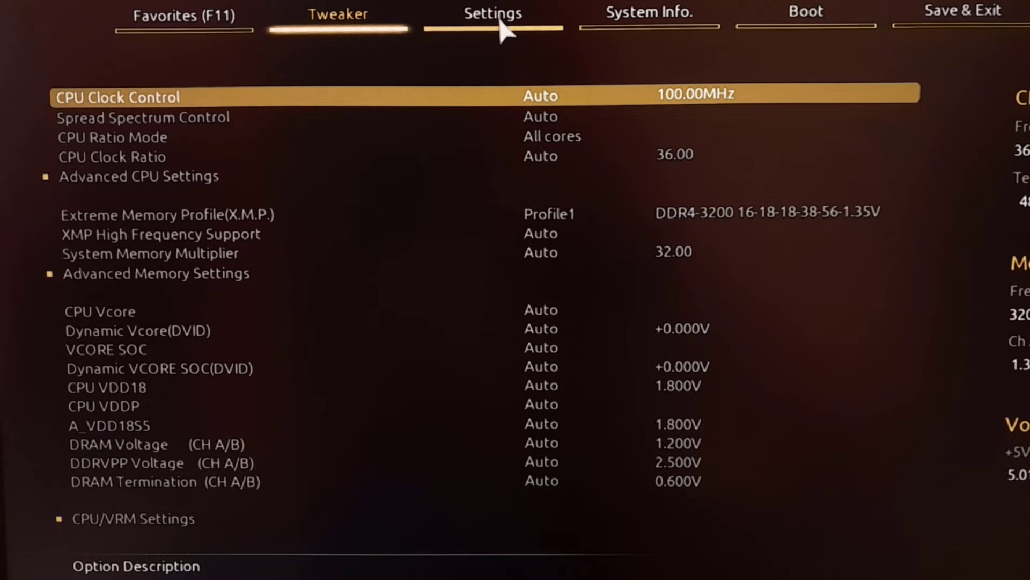
{"action": "left_click", "coordinate": [493, 13]}
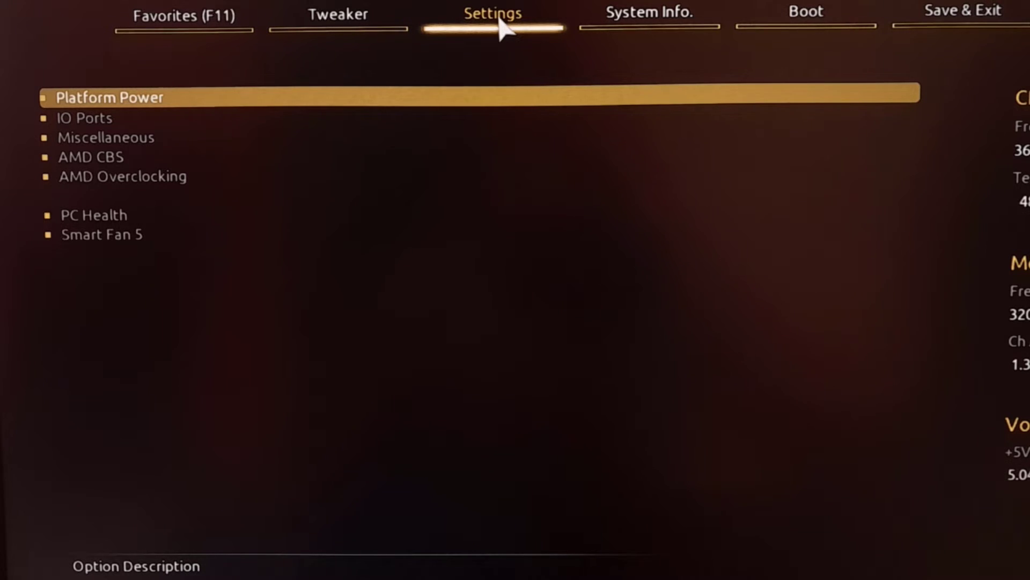
{"action": "mouse_move", "coordinate": [433, 124]}
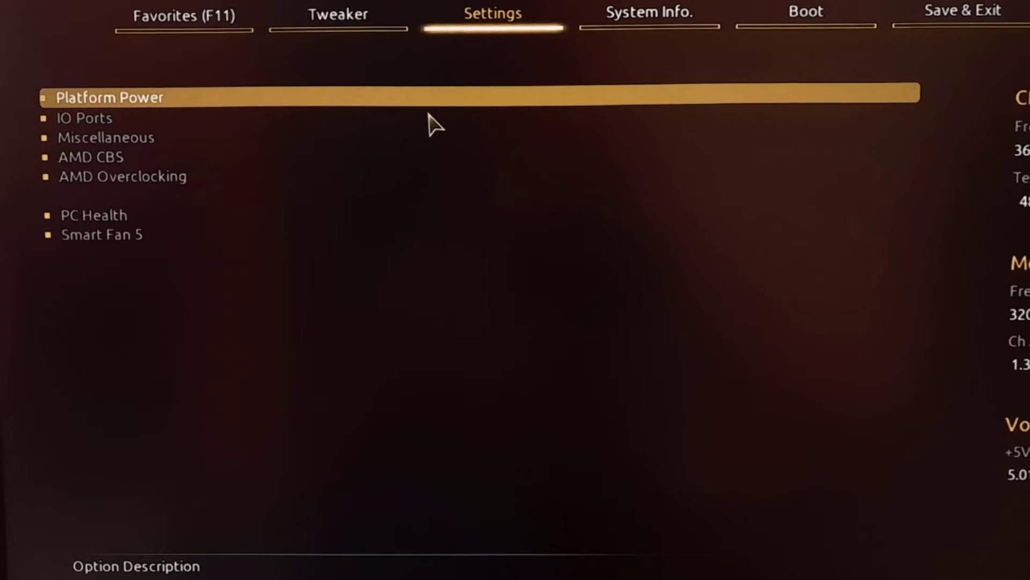
- In Tweaker's Advanced CPU Settings, change SVM Mode from Disabled to Enabled
{"action": "left_click", "coordinate": [337, 13]}
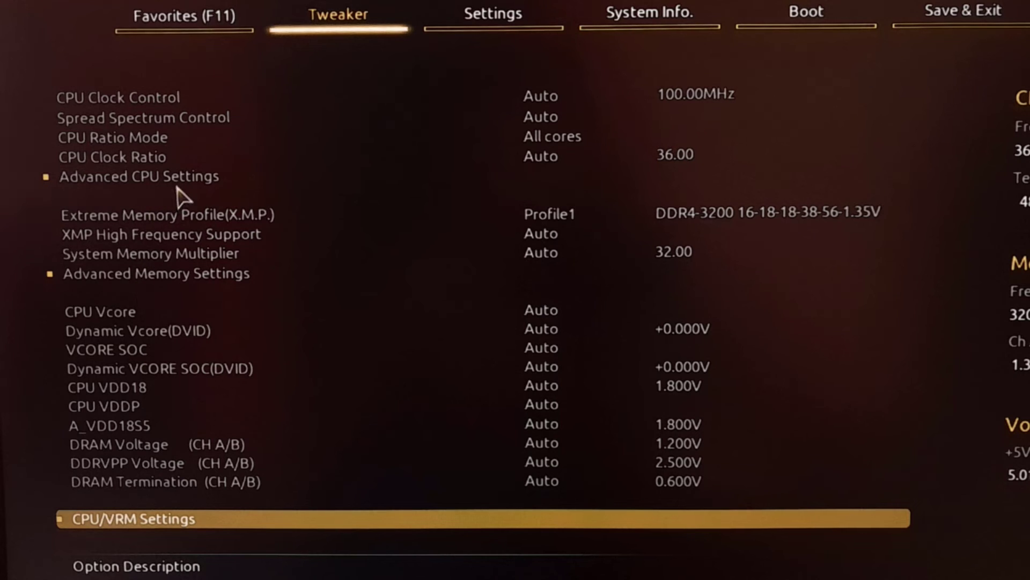
{"action": "mouse_move", "coordinate": [138, 176]}
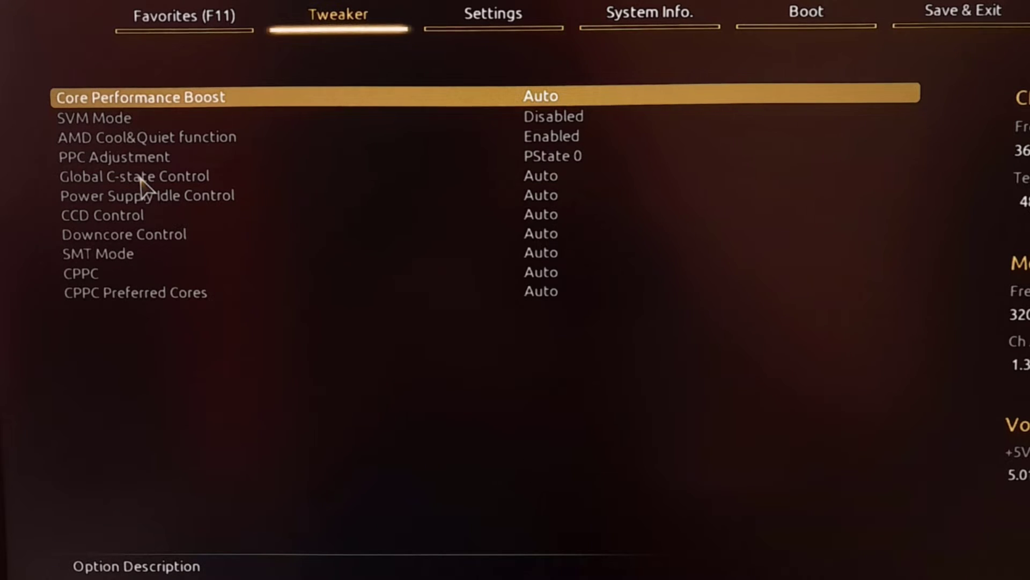
{"action": "key", "text": "Down"}
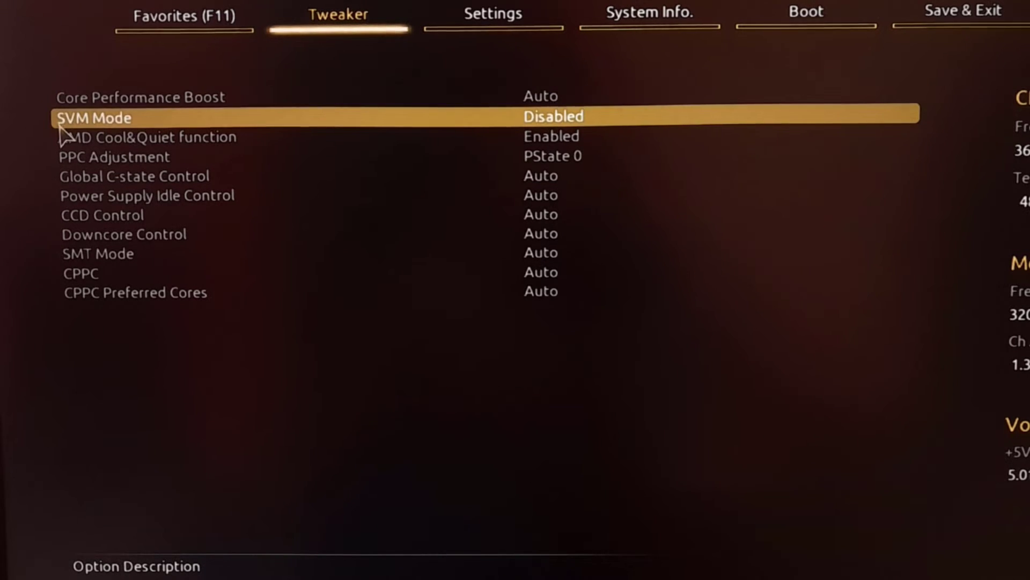
{"action": "mouse_move", "coordinate": [99, 136]}
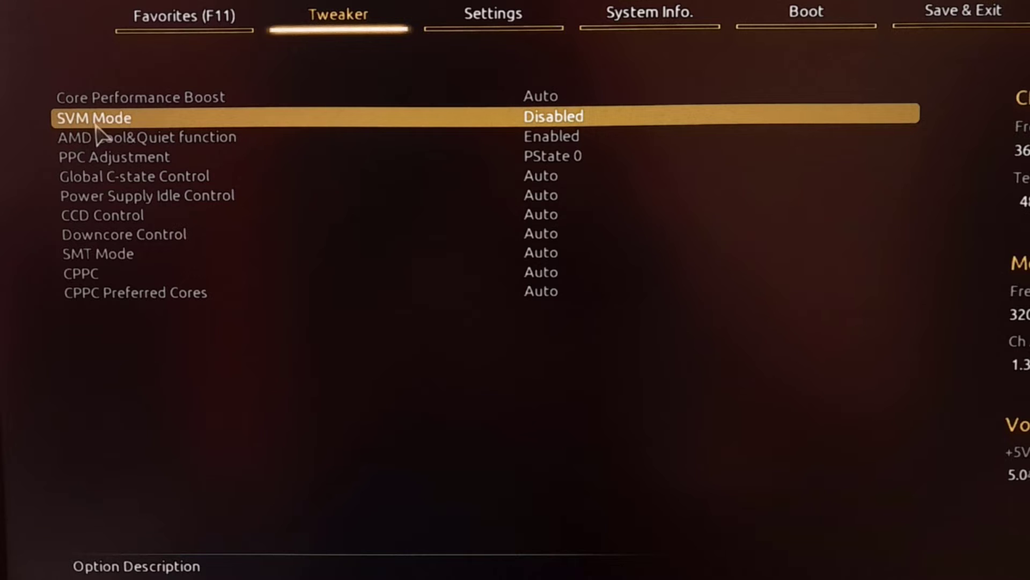
{"action": "mouse_move", "coordinate": [517, 125]}
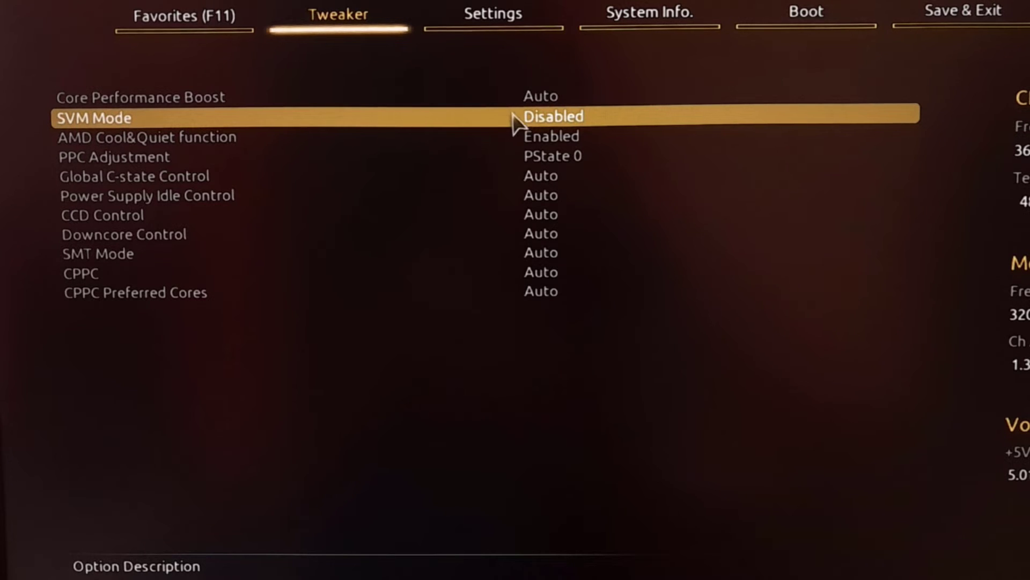
{"action": "mouse_move", "coordinate": [562, 130]}
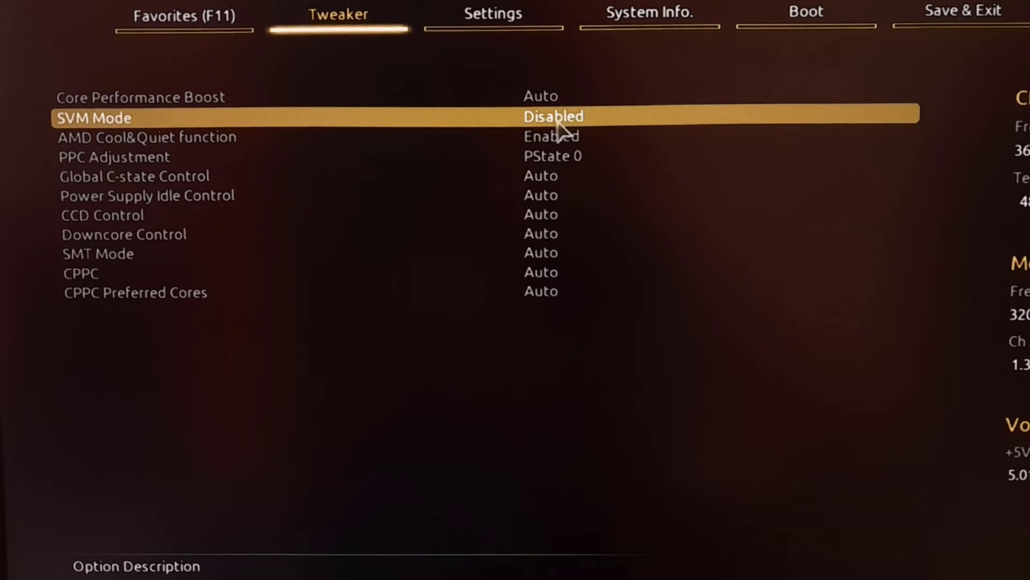
{"action": "left_click", "coordinate": [554, 116]}
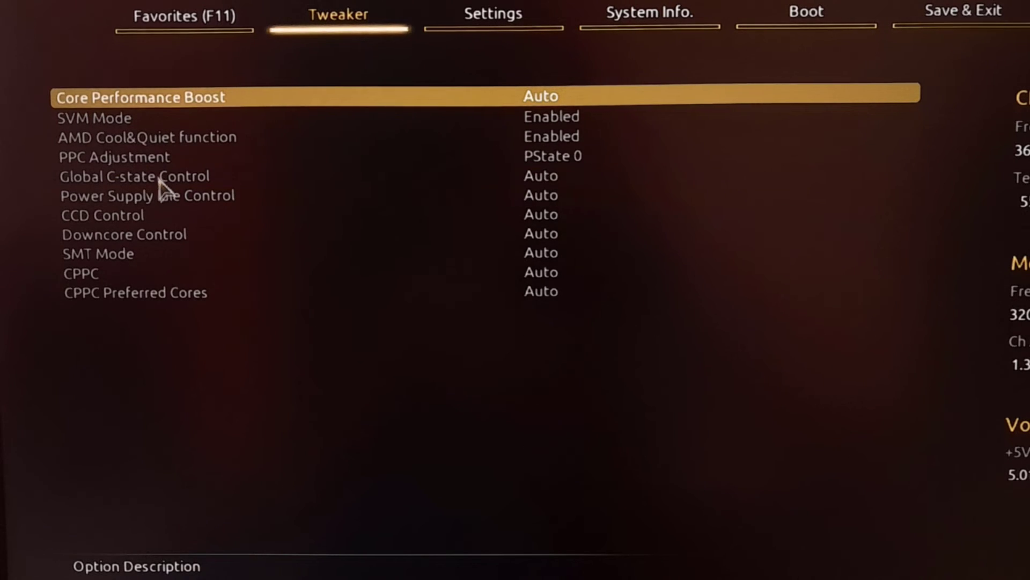
- Save the BIOS settings with SVM Mode Enabled and reboot into Windows
{"action": "key", "text": "Down"}
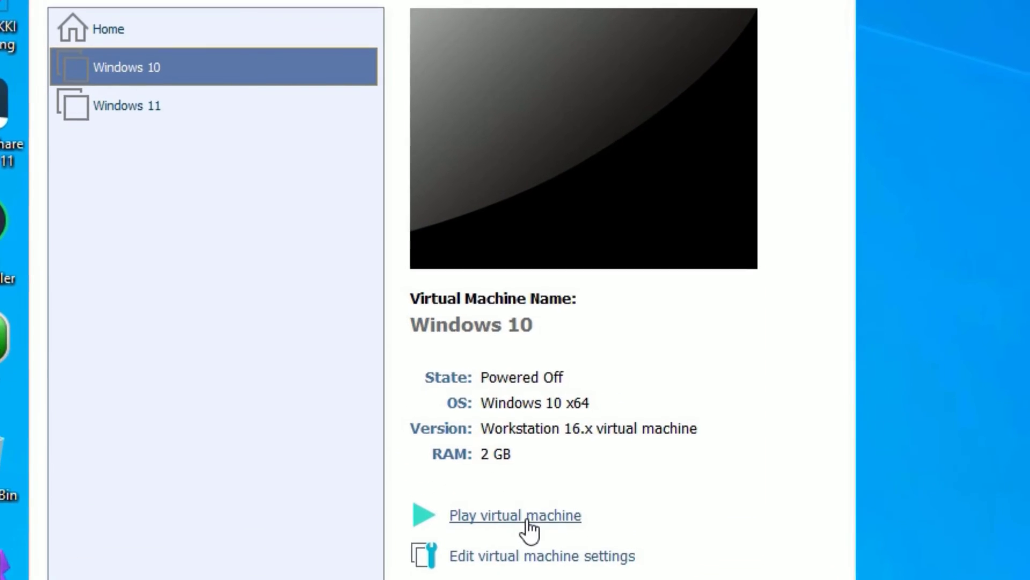
- Power on the Windows 10 virtual machine and let it reach the lock screen
{"action": "left_click", "coordinate": [514, 515]}
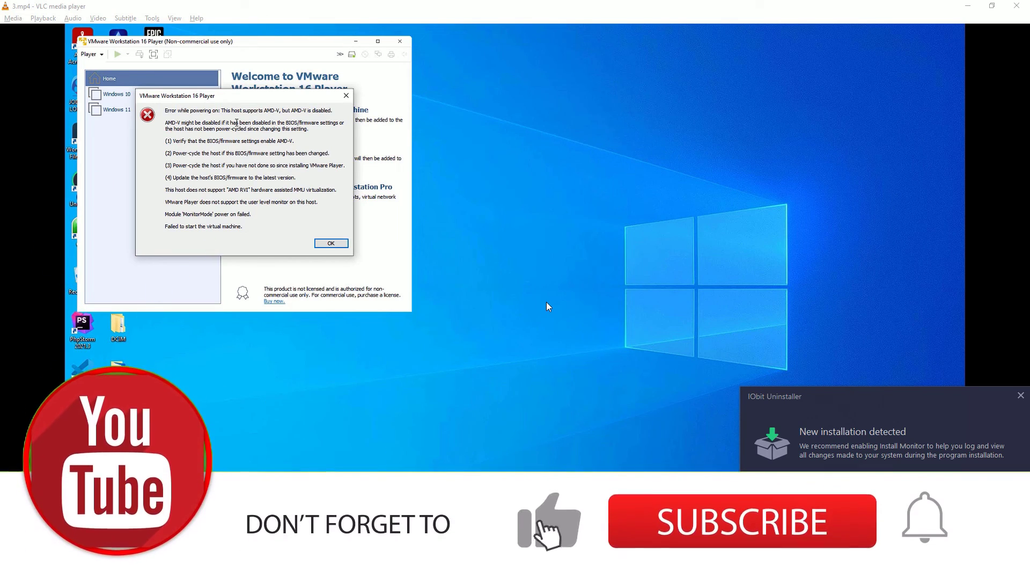
{"action": "left_click", "coordinate": [331, 242]}
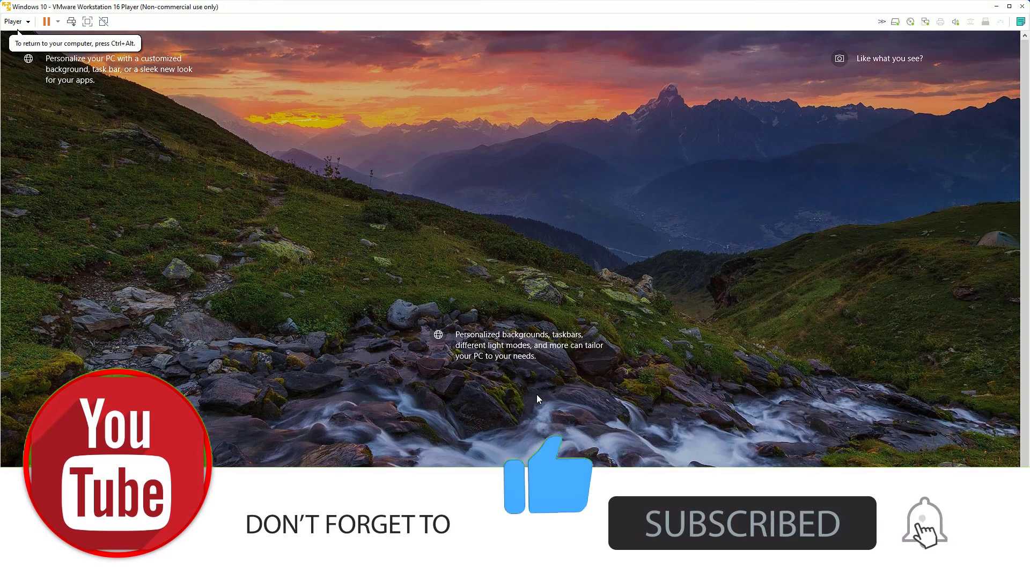